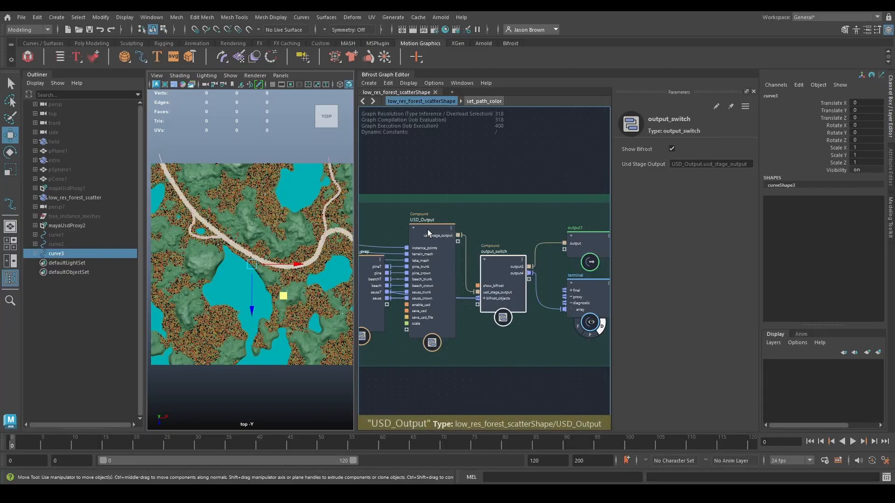
- Enable Save Usd on the USD_Output node and browse for its save file path
{"action": "left_click", "coordinate": [431, 229]}
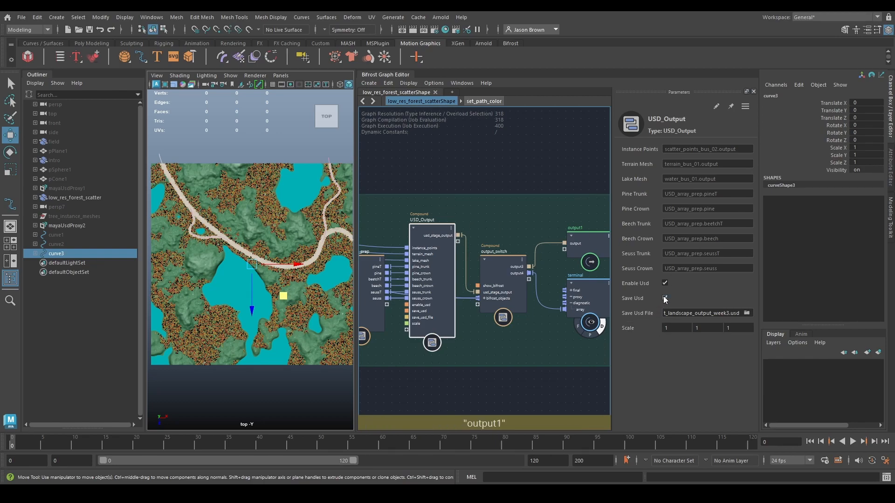
{"action": "left_click", "coordinate": [664, 298]}
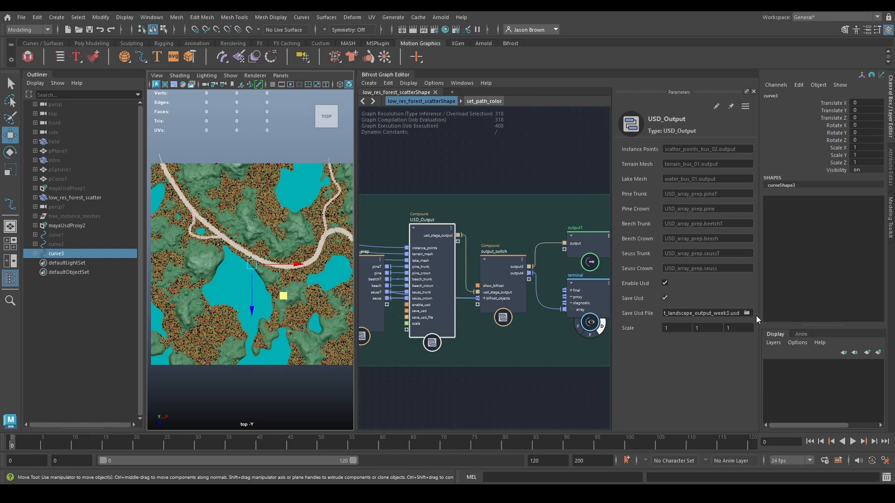
{"action": "left_click", "coordinate": [707, 313]}
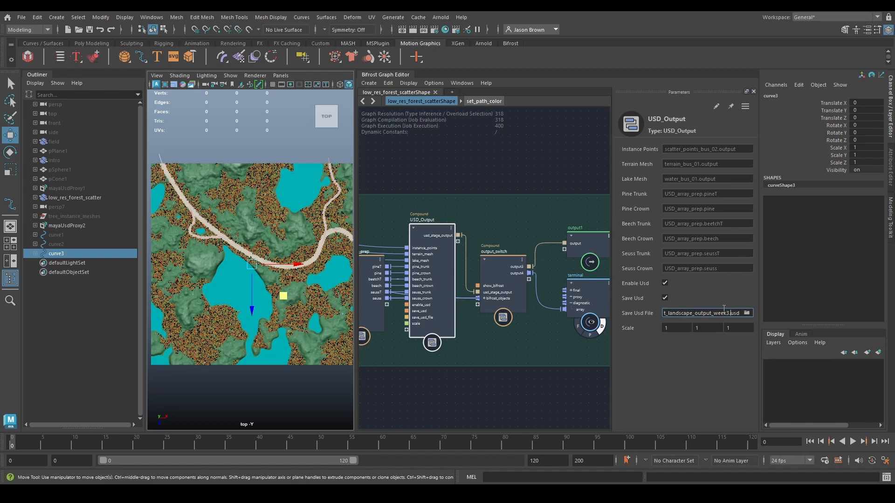
{"action": "left_click", "coordinate": [746, 312]}
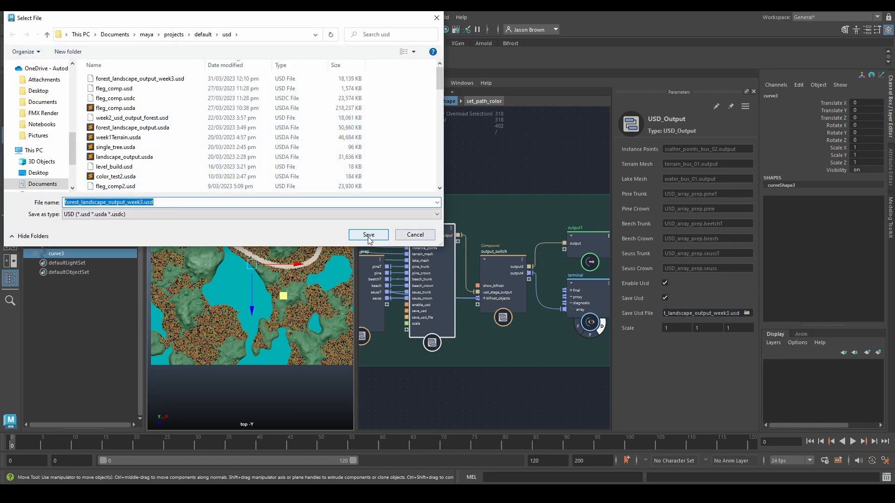
- Confirm forest_landscape_output_week3.usd as the USD save file
{"action": "left_click", "coordinate": [368, 234]}
{"action": "type", "text": "200"}
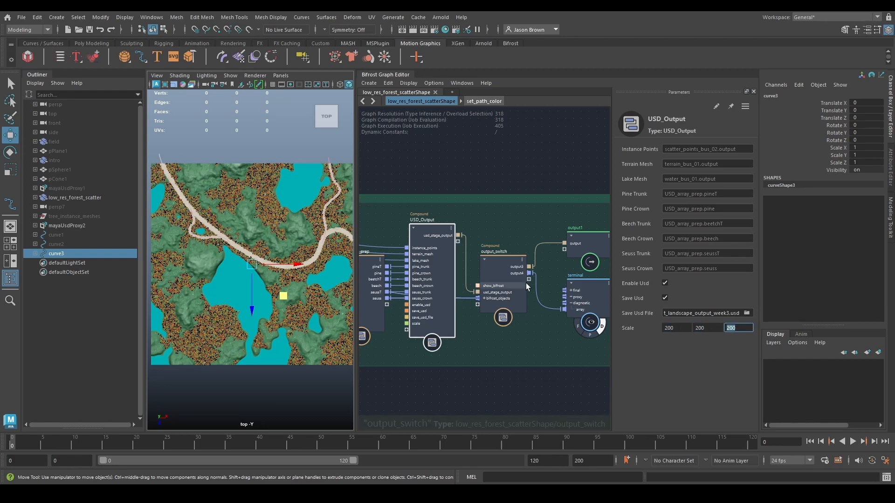
{"action": "mouse_move", "coordinate": [502, 254]}
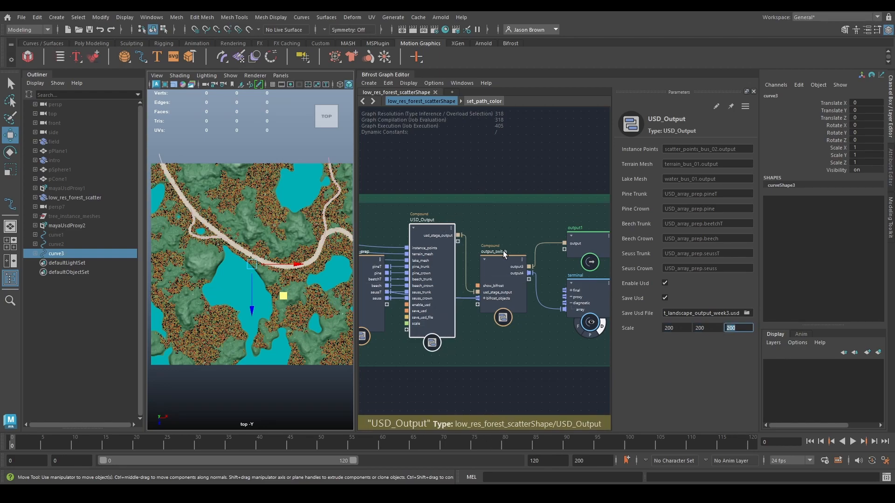
- Untick Show Bifrost on the output_switch node in the Bifrost graph
{"action": "left_click", "coordinate": [490, 251]}
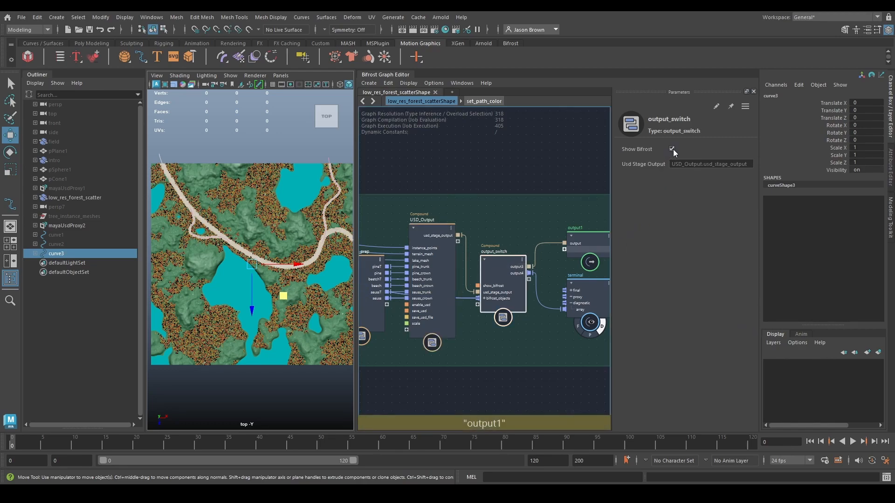
{"action": "left_click", "coordinate": [672, 149]}
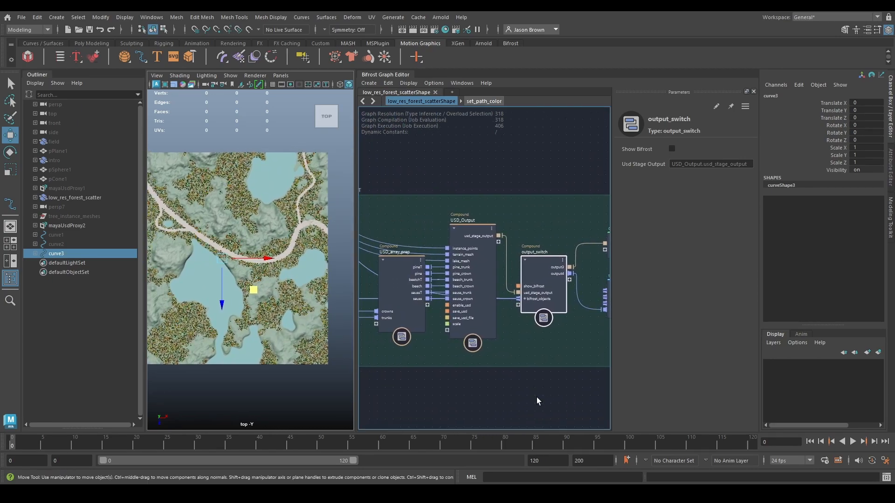
{"action": "mouse_move", "coordinate": [463, 248]}
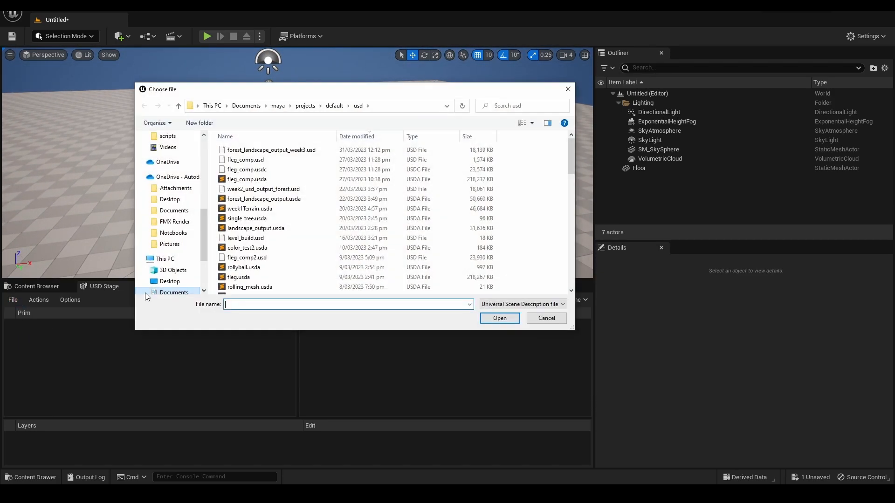
- Pick forest_landscape_output_week3.usd in the Choose file dialog and open it
{"action": "left_click", "coordinate": [272, 150]}
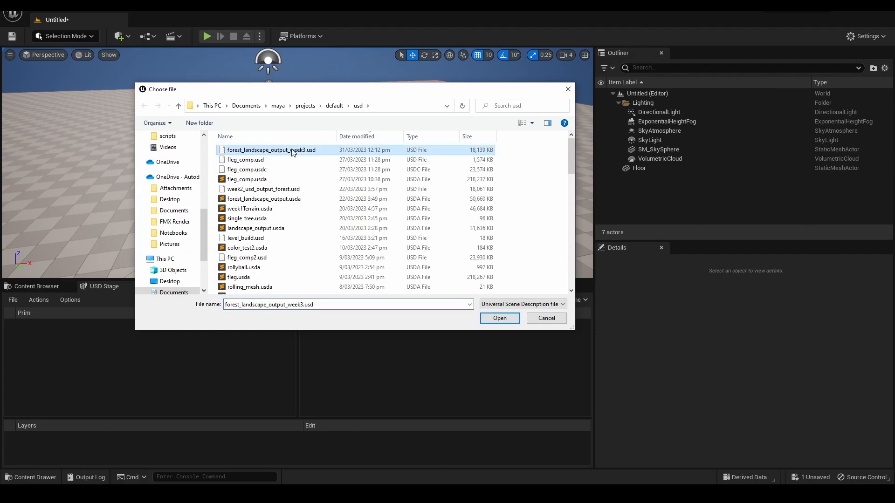
{"action": "left_click", "coordinate": [499, 318]}
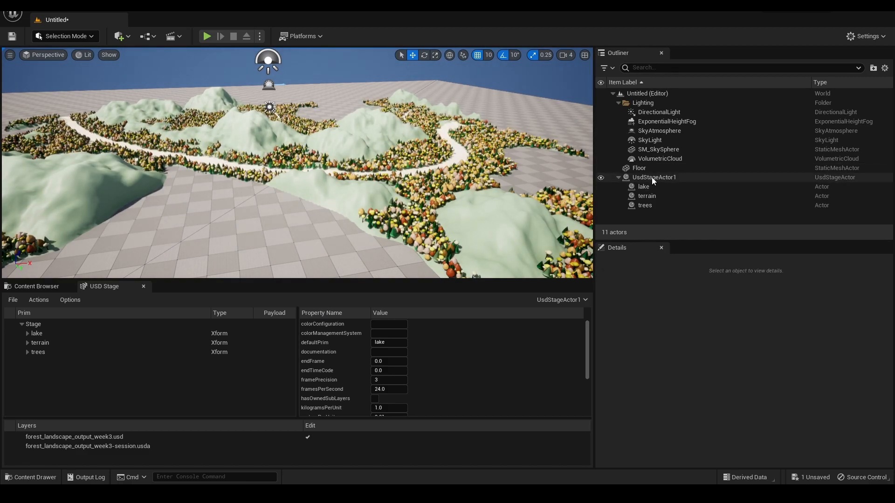
{"action": "left_click", "coordinate": [654, 177]}
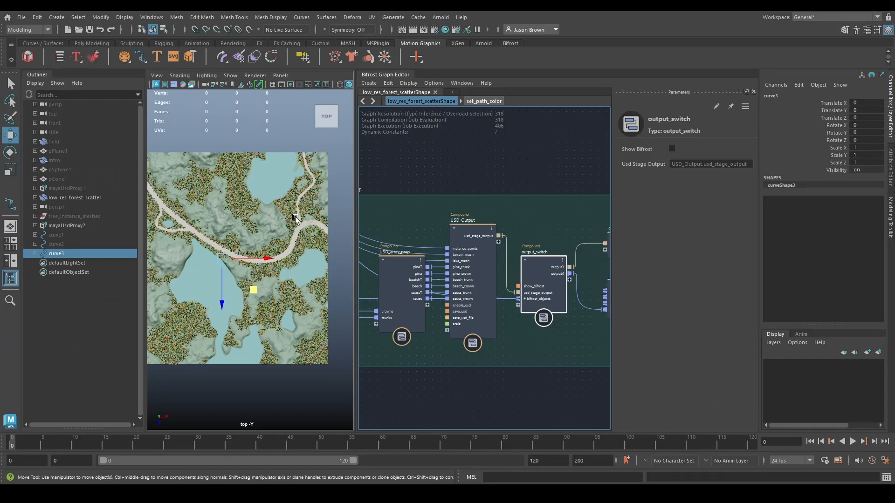
{"action": "mouse_move", "coordinate": [56, 253]}
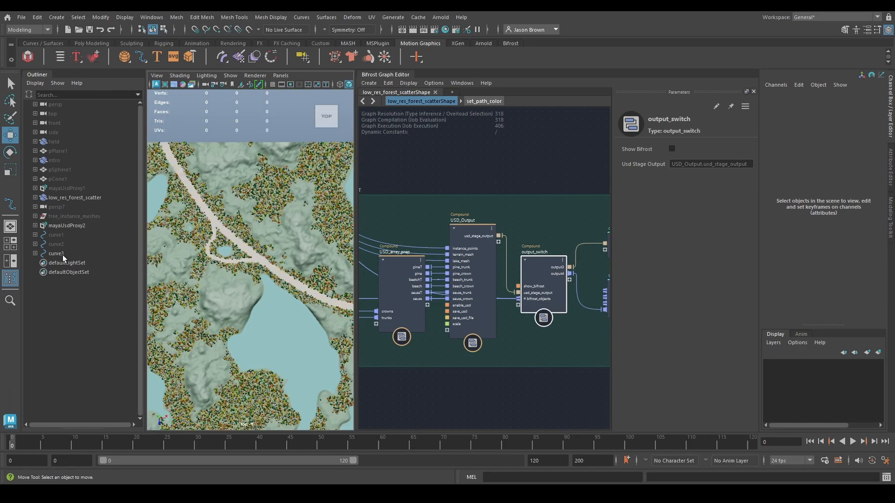
- Select the road curve curve3 in the Outliner
{"action": "left_click", "coordinate": [57, 254]}
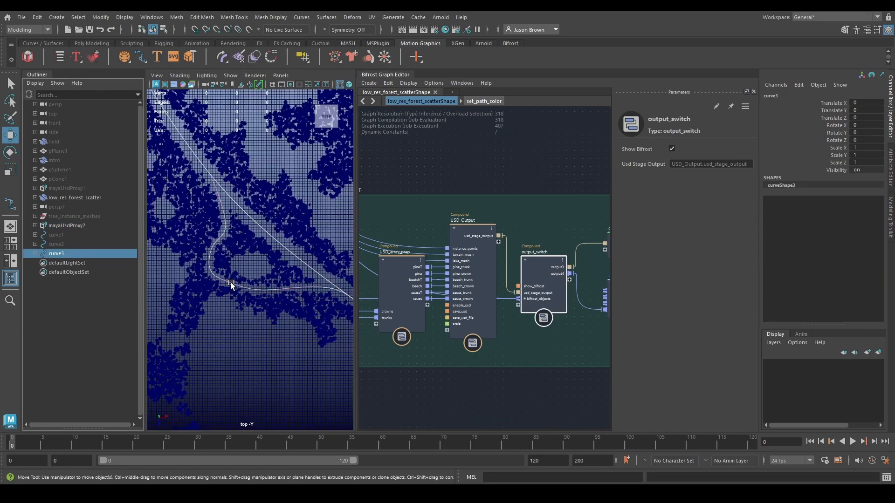
- Switch curve3 to Control Vertex mode and drag four CVs to reroute the road
{"action": "right_click", "coordinate": [230, 284]}
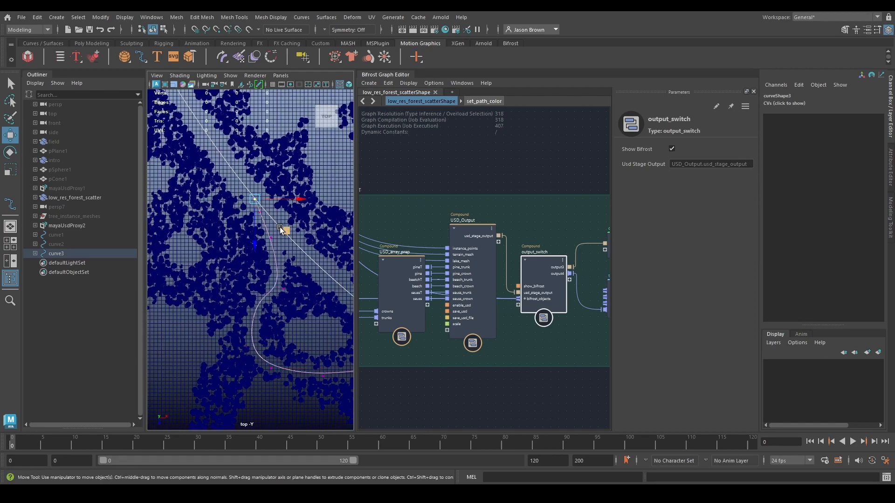
{"action": "left_click_drag", "start_coordinate": [280, 229], "coordinate": [296, 300]}
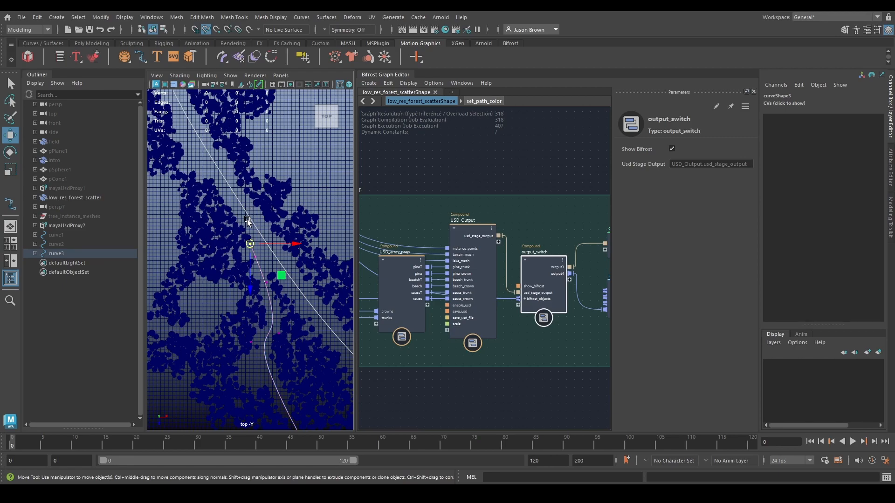
{"action": "left_click_drag", "start_coordinate": [250, 244], "coordinate": [246, 240]}
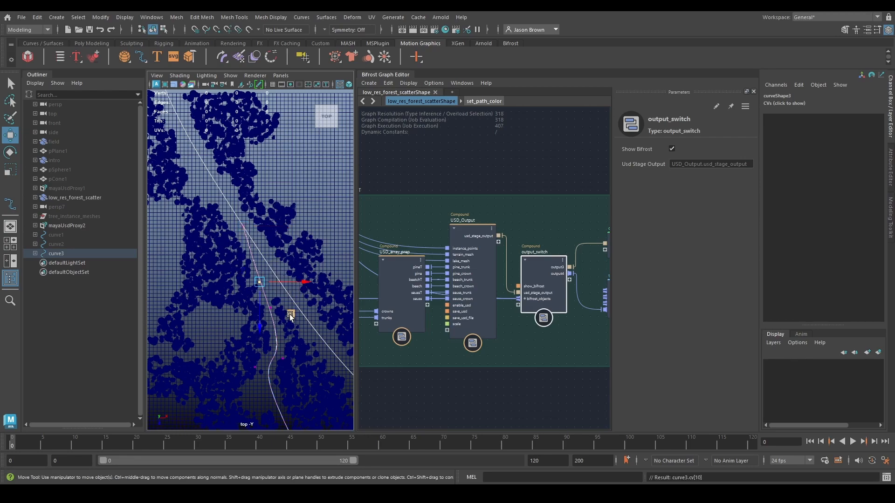
{"action": "left_click_drag", "start_coordinate": [257, 282], "coordinate": [264, 265]}
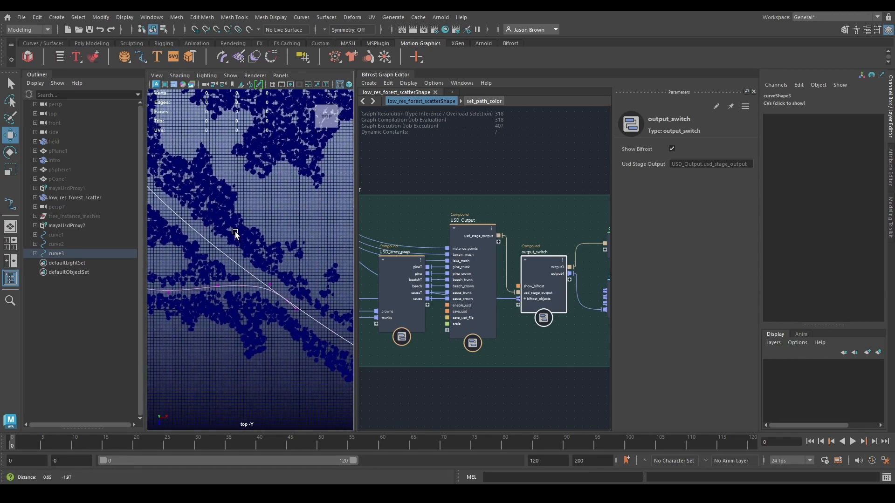
{"action": "left_click", "coordinate": [76, 198]}
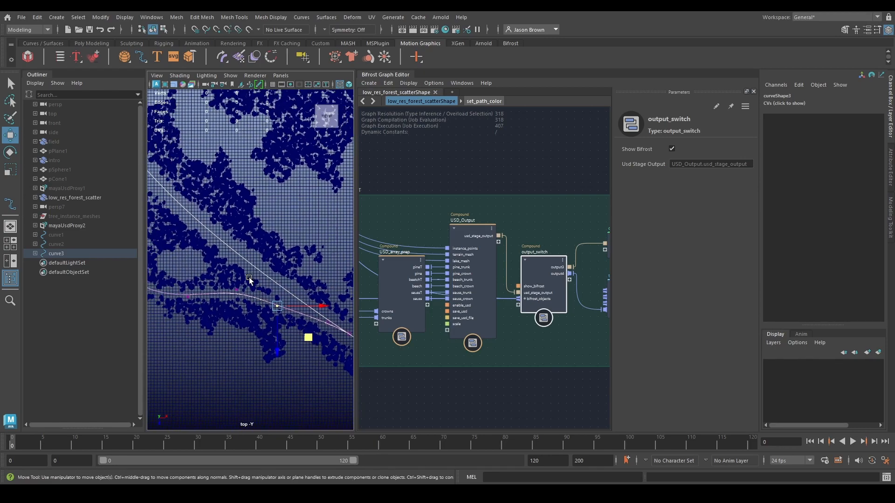
{"action": "left_click_drag", "start_coordinate": [277, 305], "coordinate": [265, 331]}
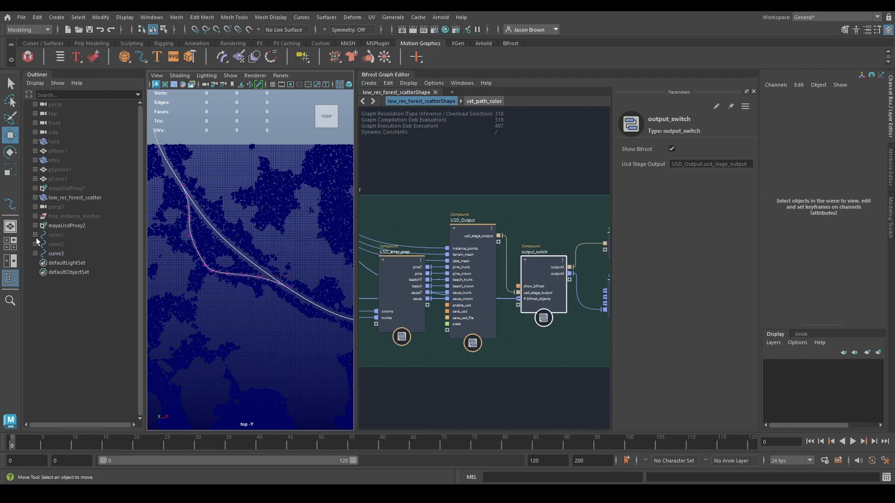
- Select curve3 to hide it, then return to the Maya window
{"action": "left_click", "coordinate": [57, 253]}
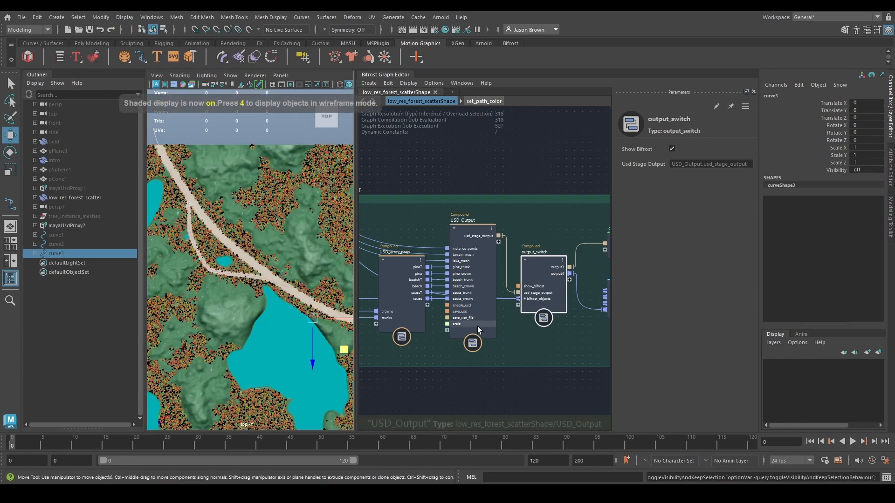
{"action": "key", "text": "alt+tab"}
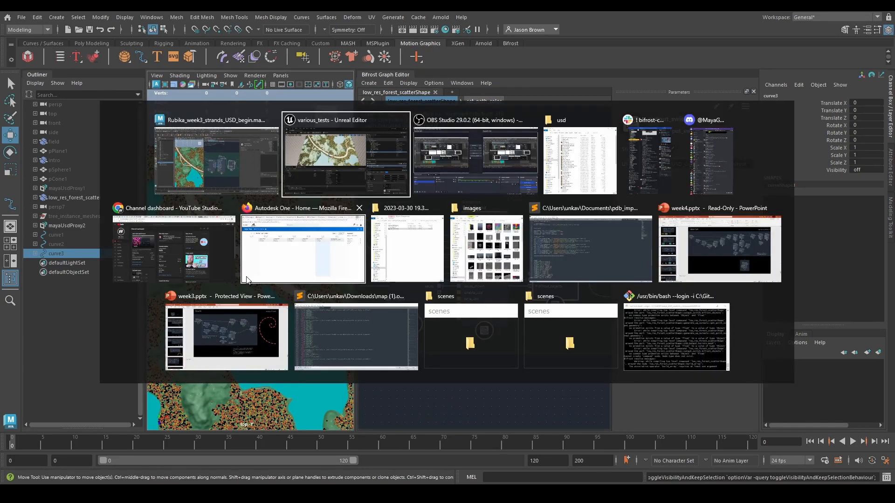
{"action": "left_click", "coordinate": [345, 154]}
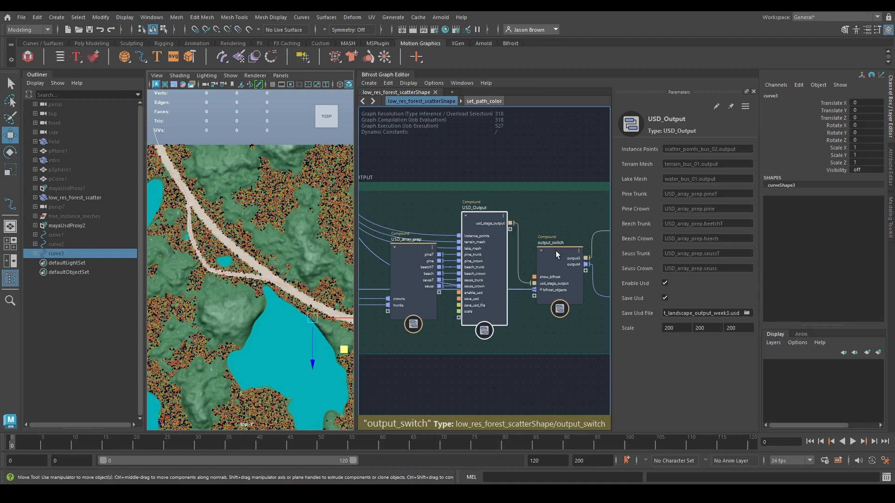
- Select output_switch, then switch to Unreal Engine and view the rerouted landscape
{"action": "left_click", "coordinate": [559, 243]}
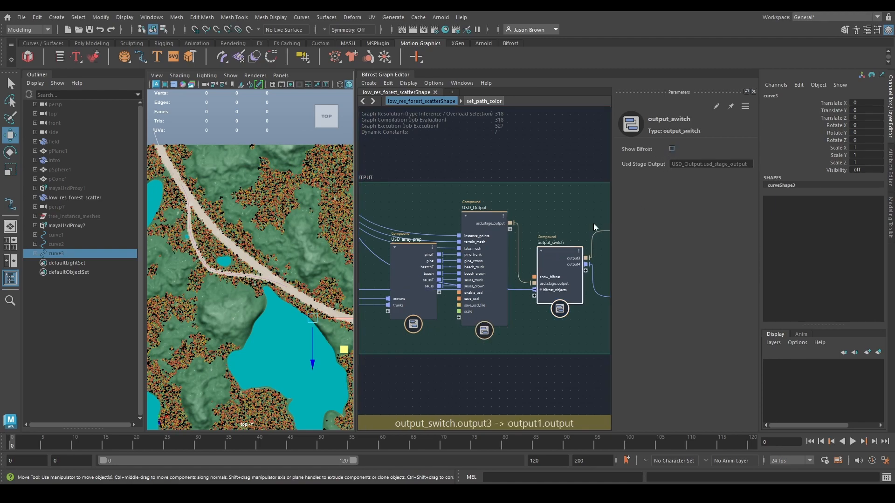
{"action": "key", "text": "alt+tab"}
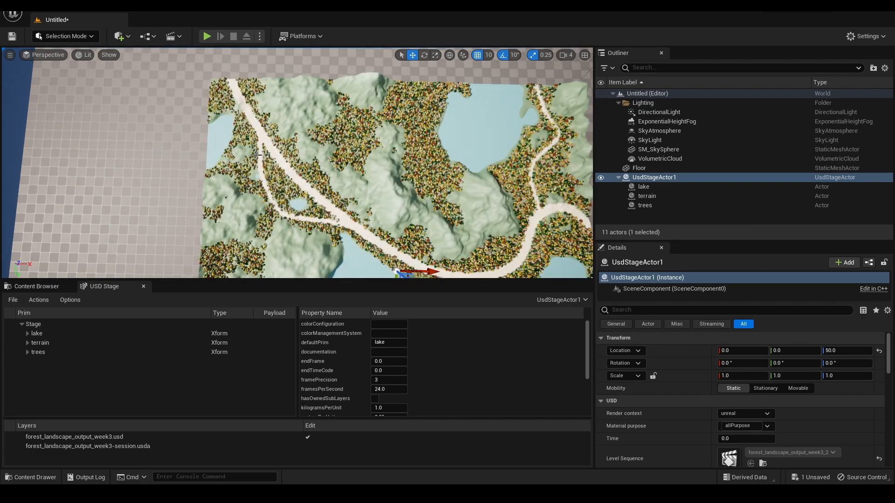
{"action": "left_click_drag", "start_coordinate": [400, 171], "coordinate": [388, 159]}
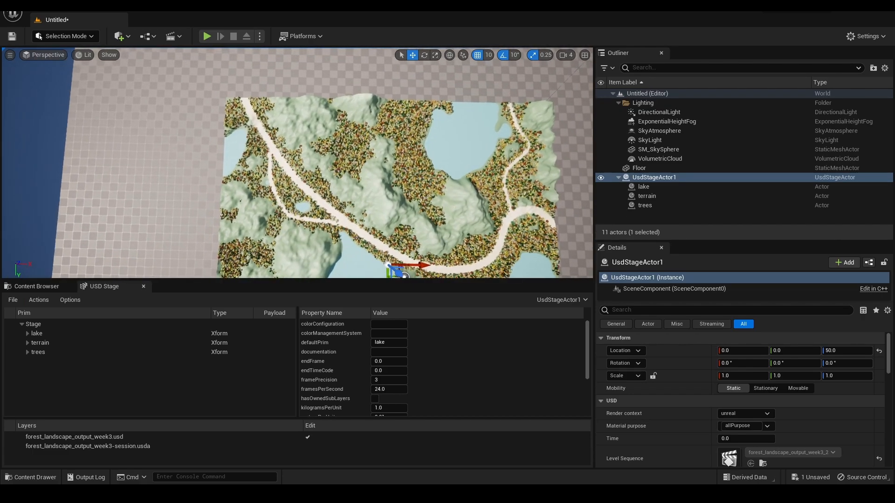